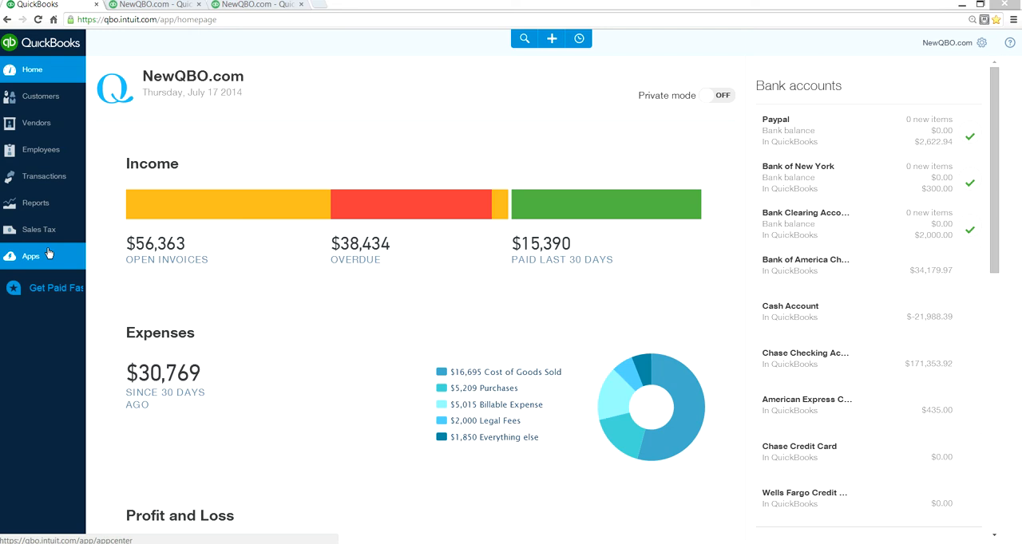
pyautogui.moveTo(300, 285)
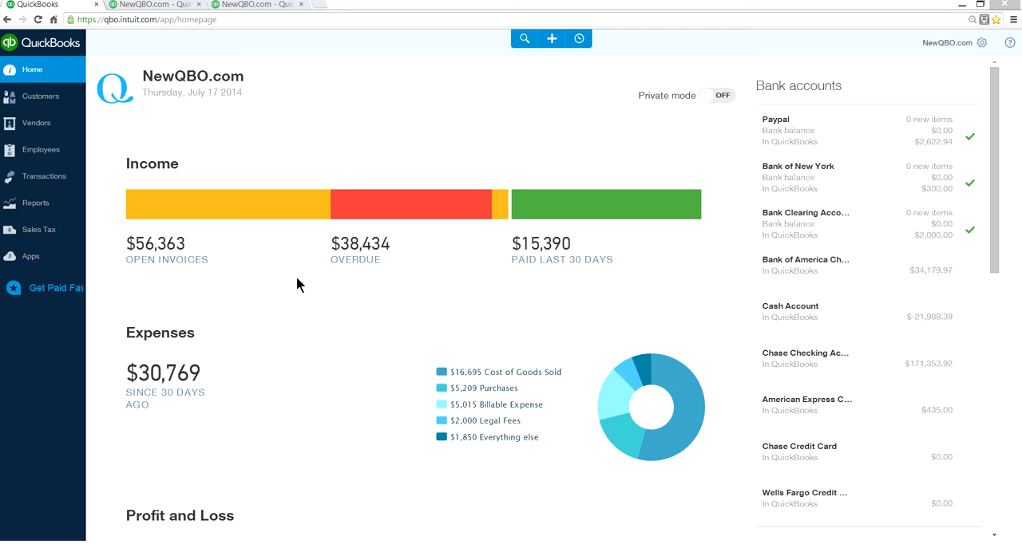
pyautogui.moveTo(492, 121)
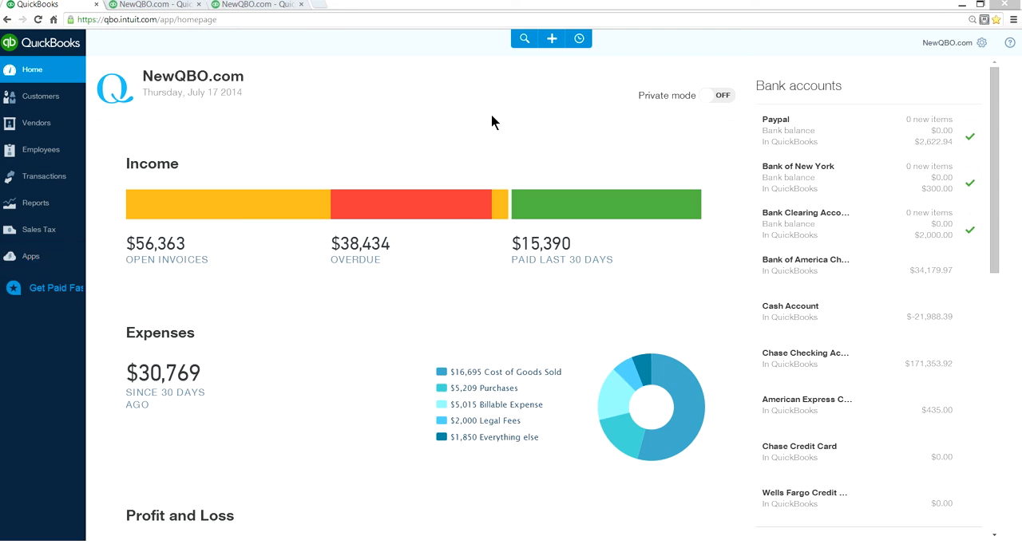
pyautogui.moveTo(76, 81)
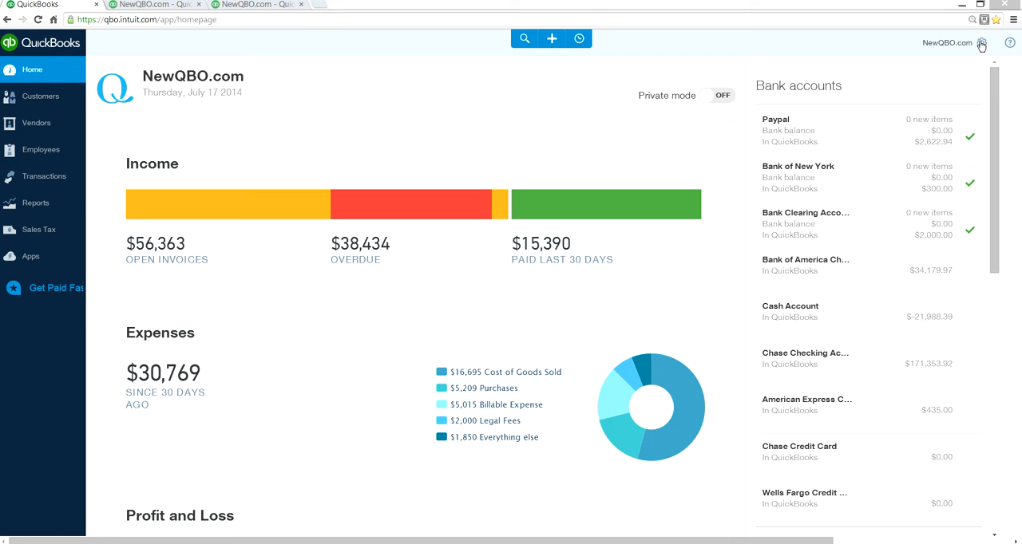
pyautogui.moveTo(972, 26)
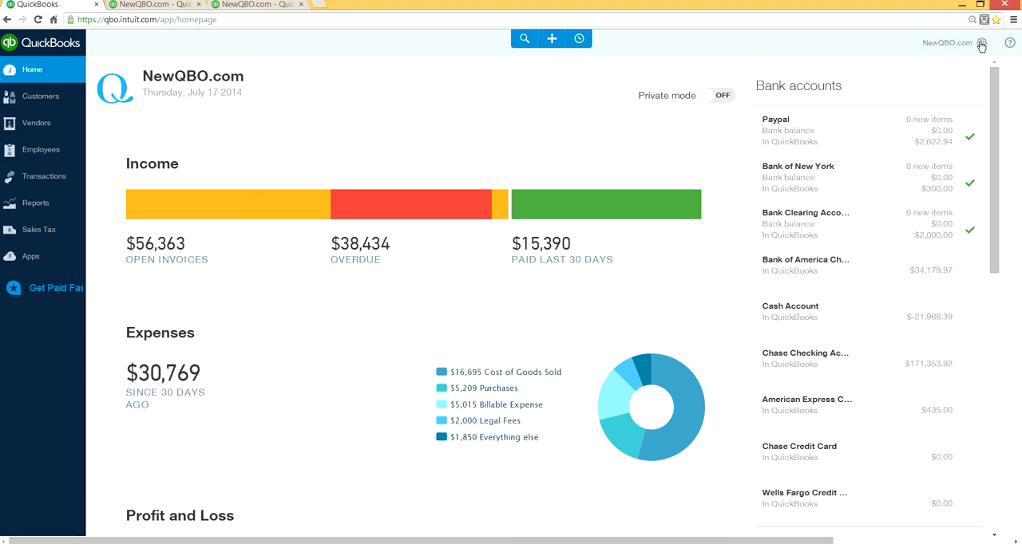
# Step: Open Company Settings from the gear menu
pyautogui.click(983, 43)
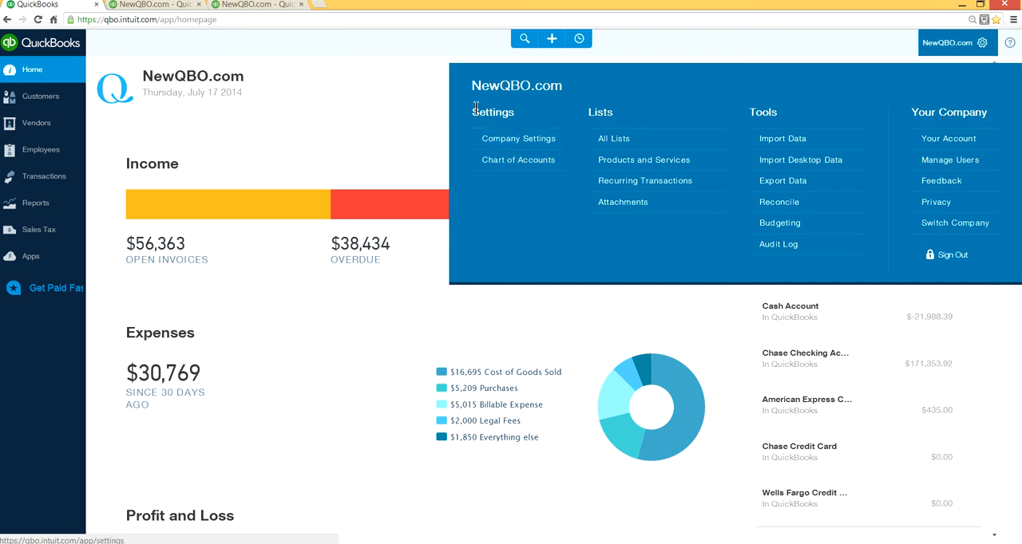
pyautogui.click(518, 138)
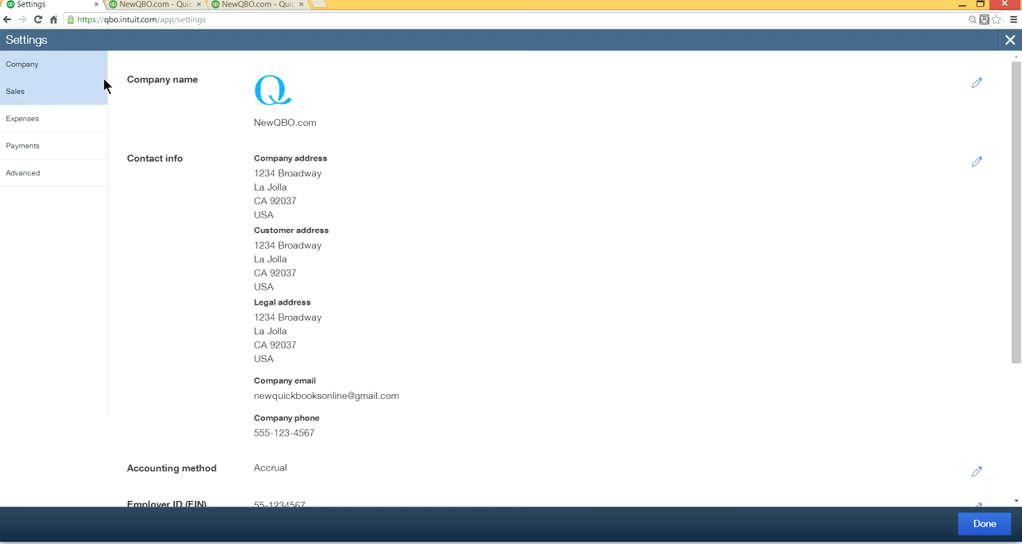
pyautogui.moveTo(559, 418)
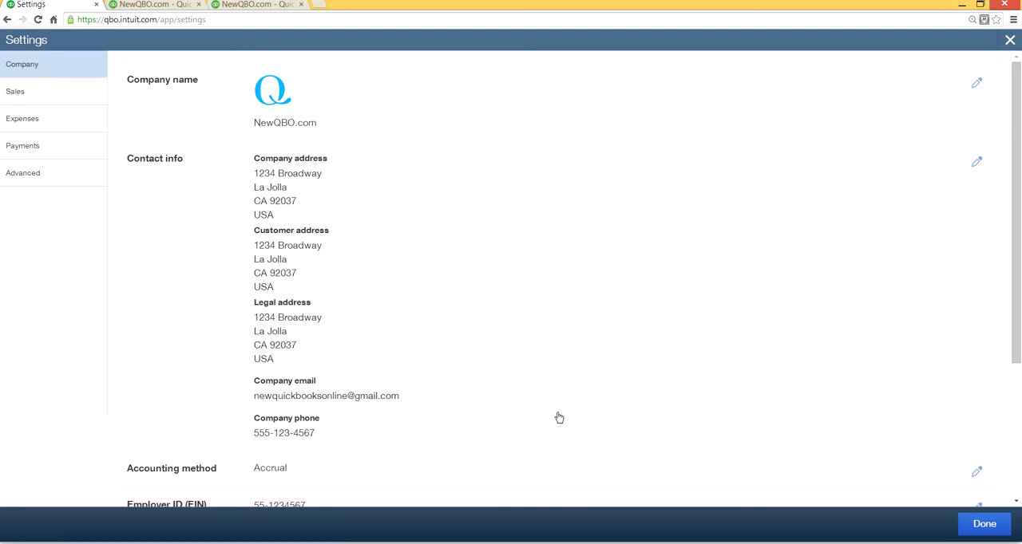
# Step: Edit the accounting method, try Cash, then reselect Accrual and save
pyautogui.scroll(-3)
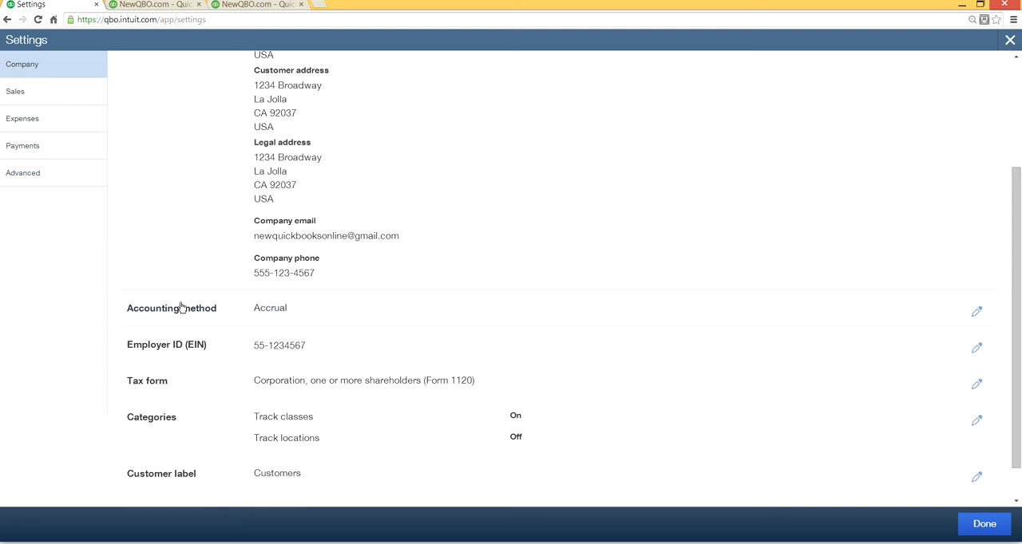
pyautogui.moveTo(973, 319)
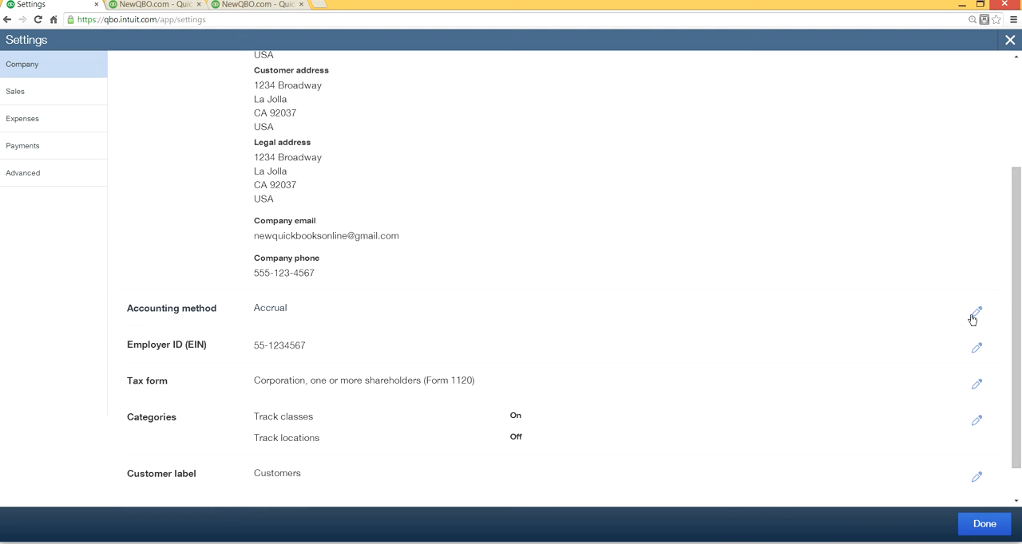
pyautogui.click(976, 313)
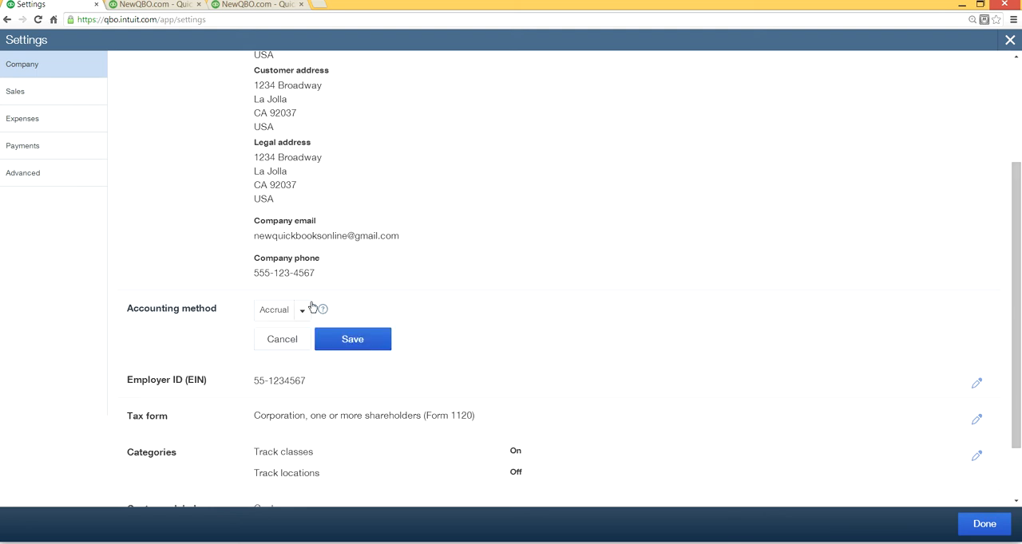
pyautogui.click(302, 310)
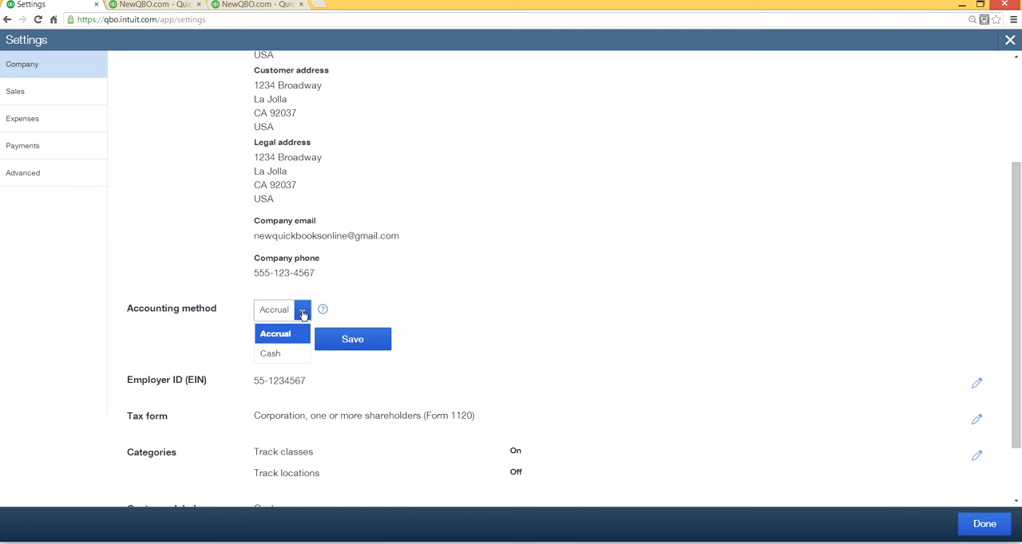
pyautogui.click(270, 354)
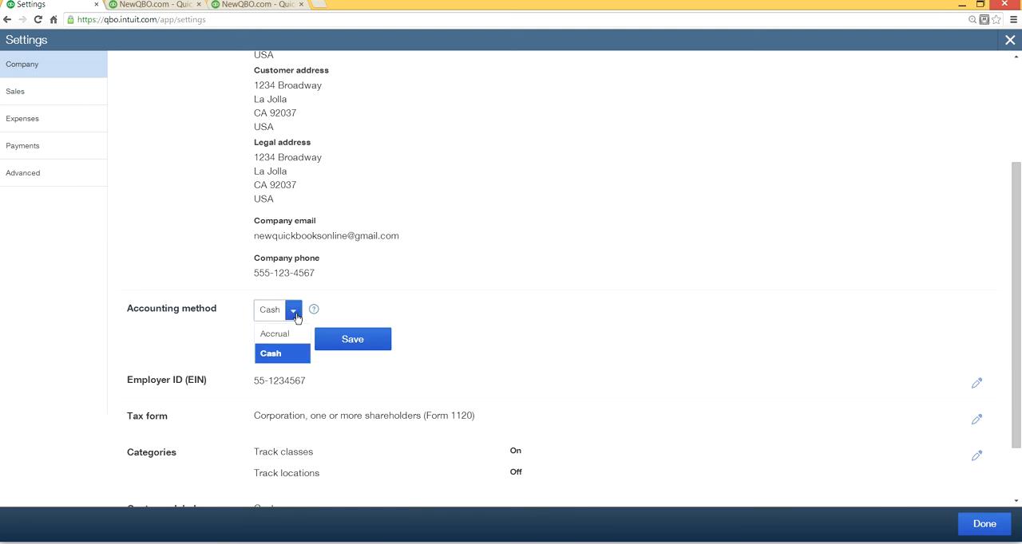
pyautogui.click(274, 334)
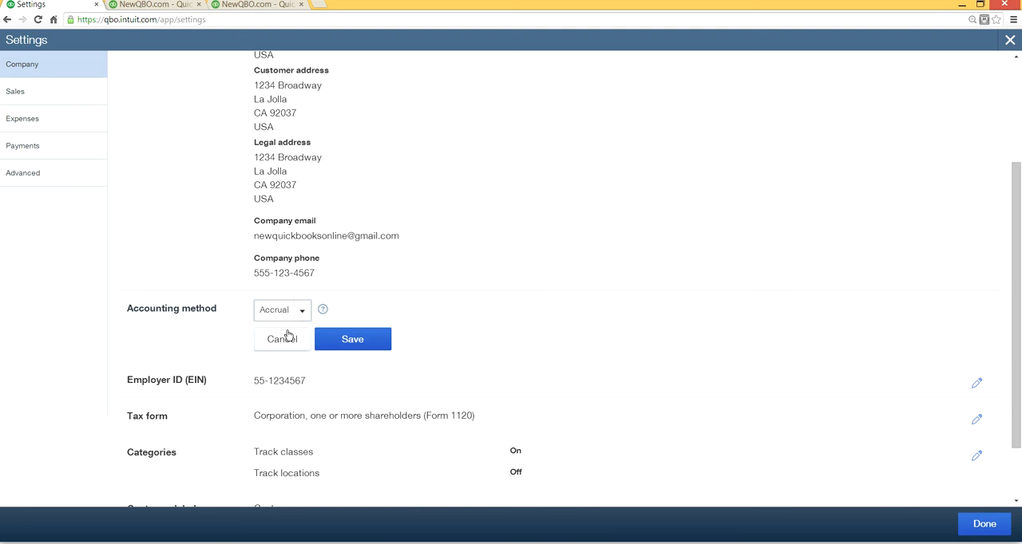
pyautogui.moveTo(352, 338)
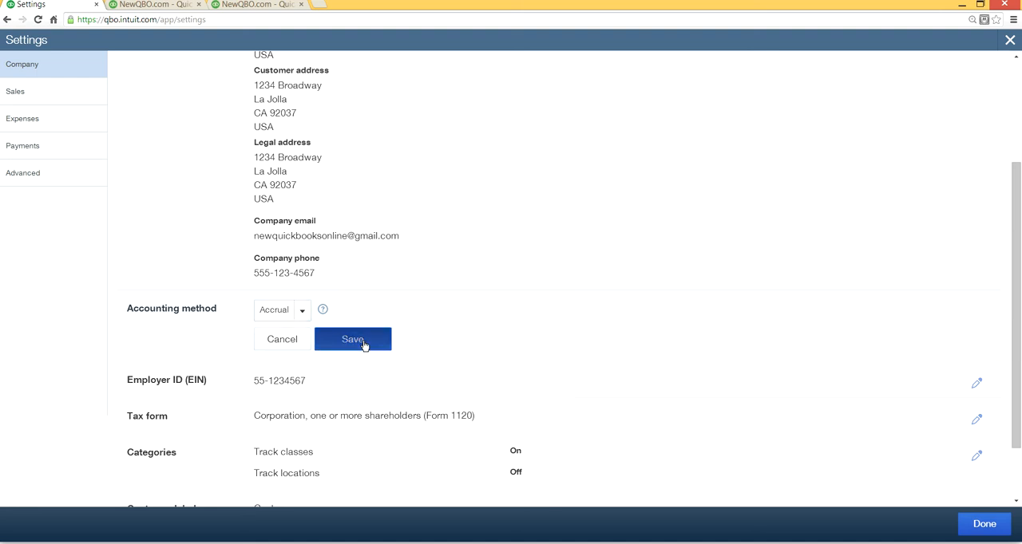
pyautogui.click(352, 339)
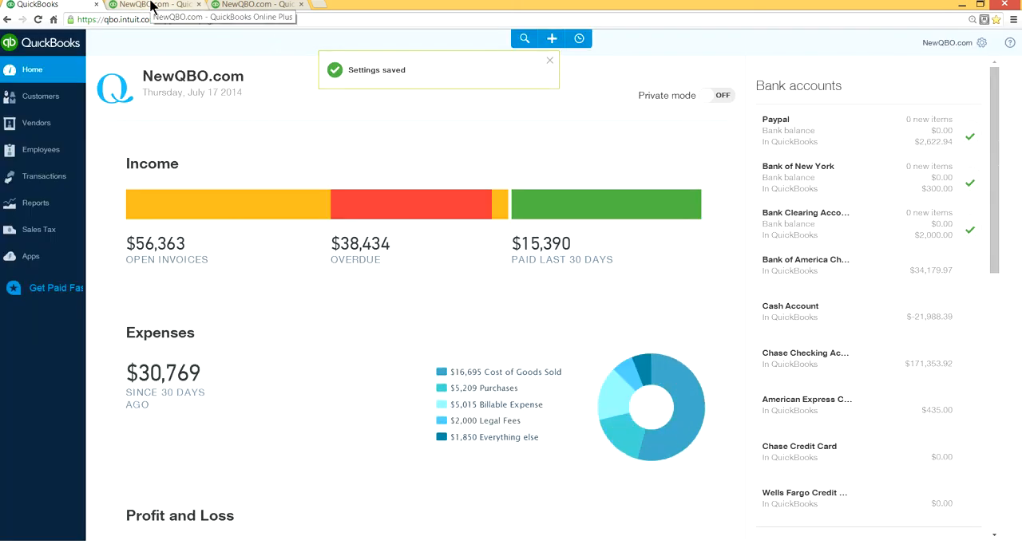
pyautogui.click(549, 60)
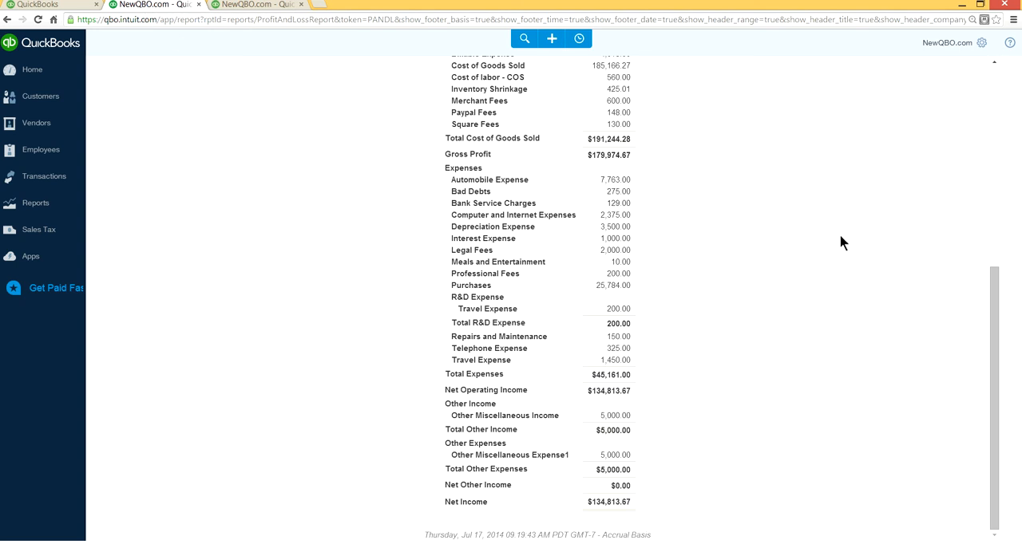
pyautogui.scroll(3)
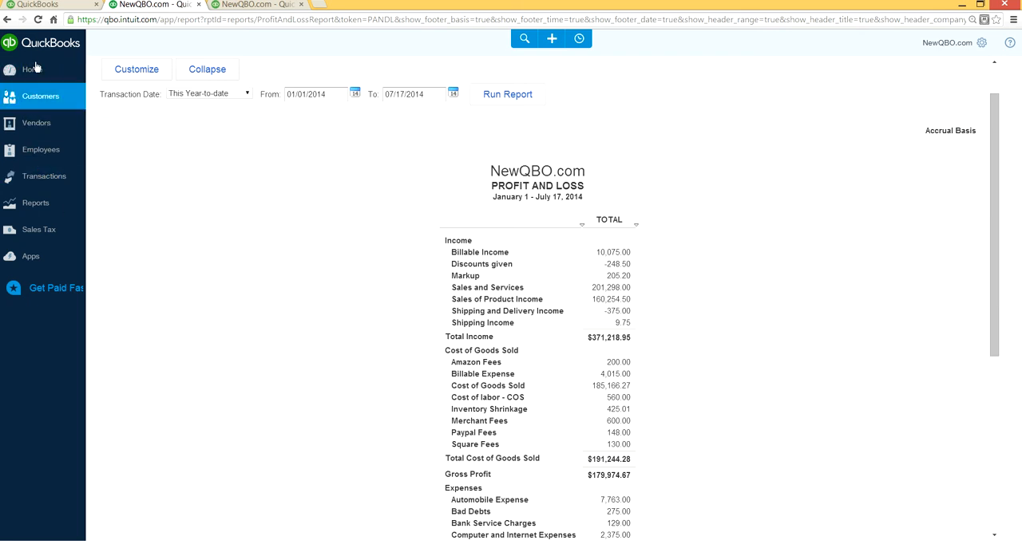
pyautogui.moveTo(56, 16)
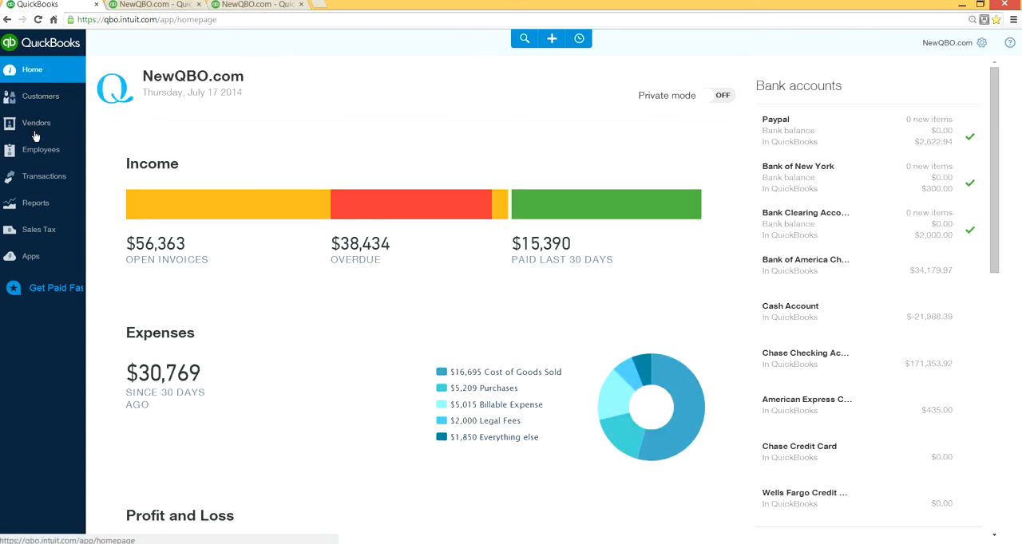
# Step: Go to the Reports page and expand the report search list
pyautogui.click(43, 177)
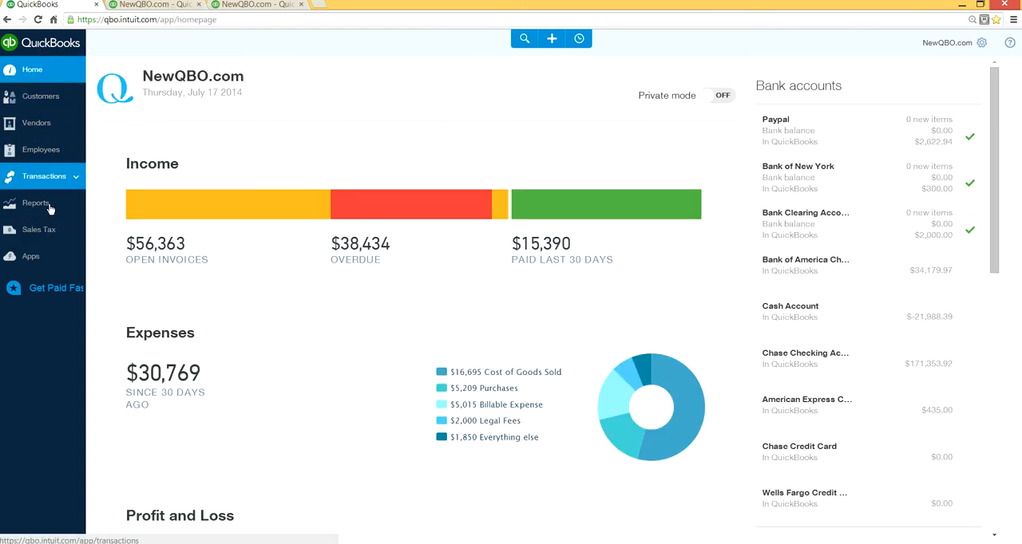
pyautogui.click(36, 203)
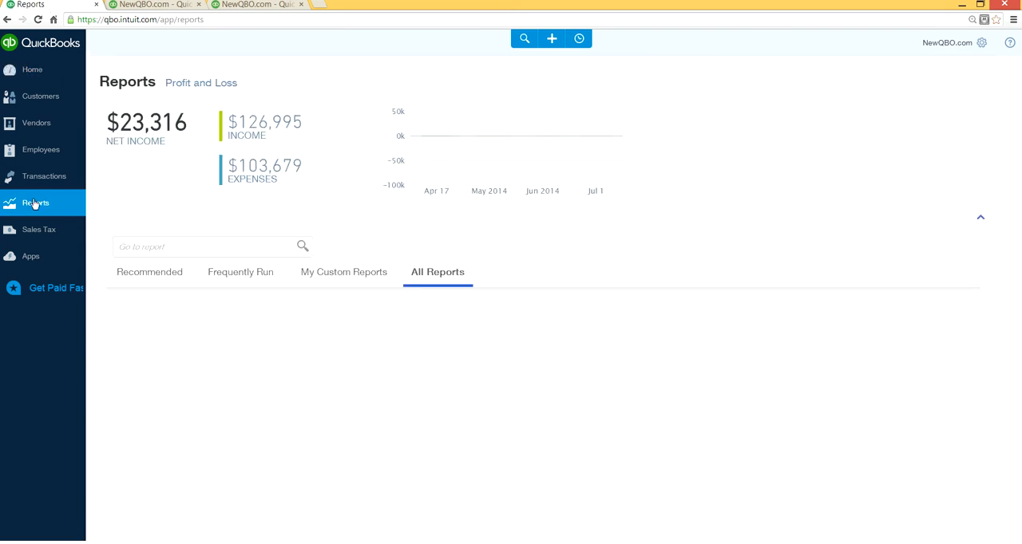
pyautogui.click(437, 271)
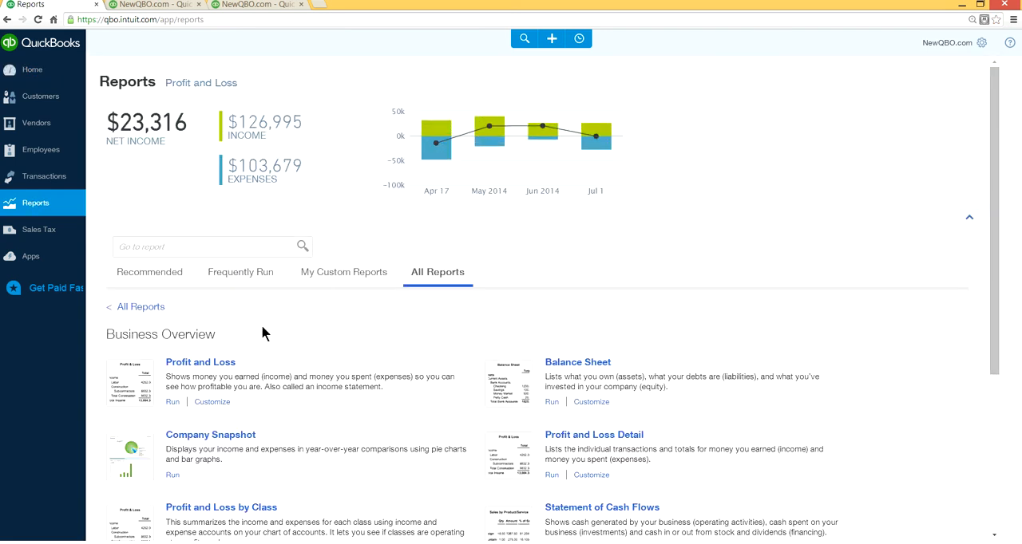
pyautogui.moveTo(214, 385)
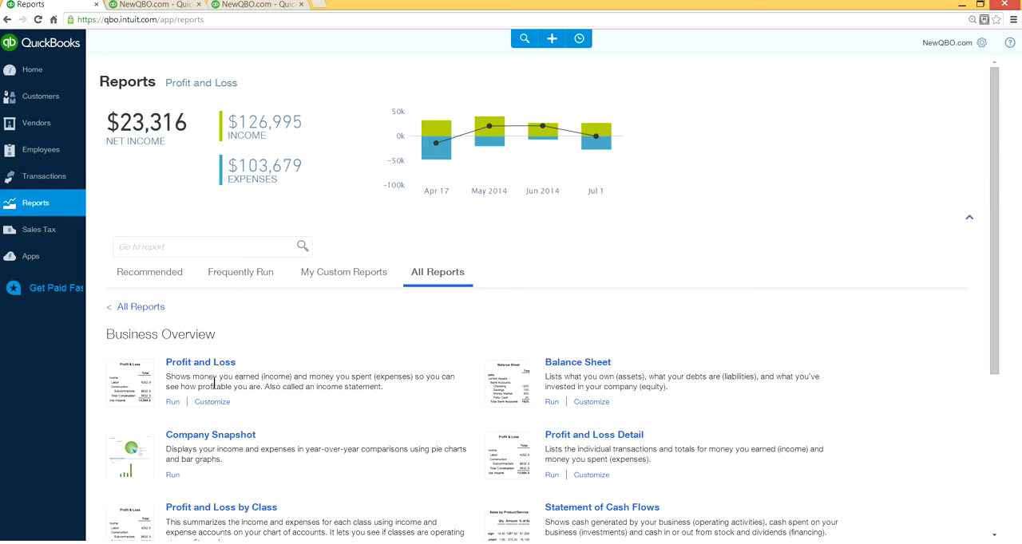
pyautogui.click(204, 247)
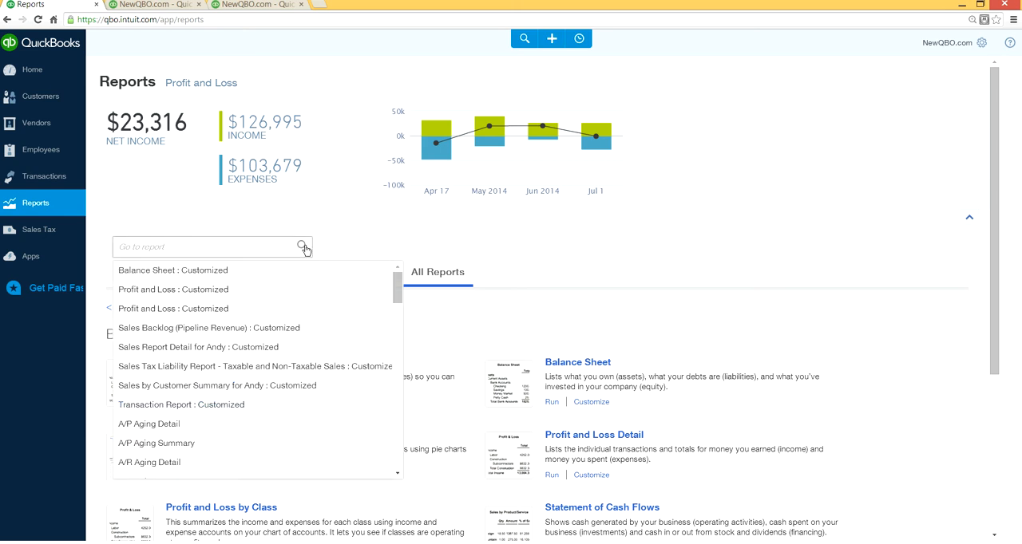
# Step: Search 'profit and loss', open the report, and scroll to its $134,813.67 net income
pyautogui.write('profit')
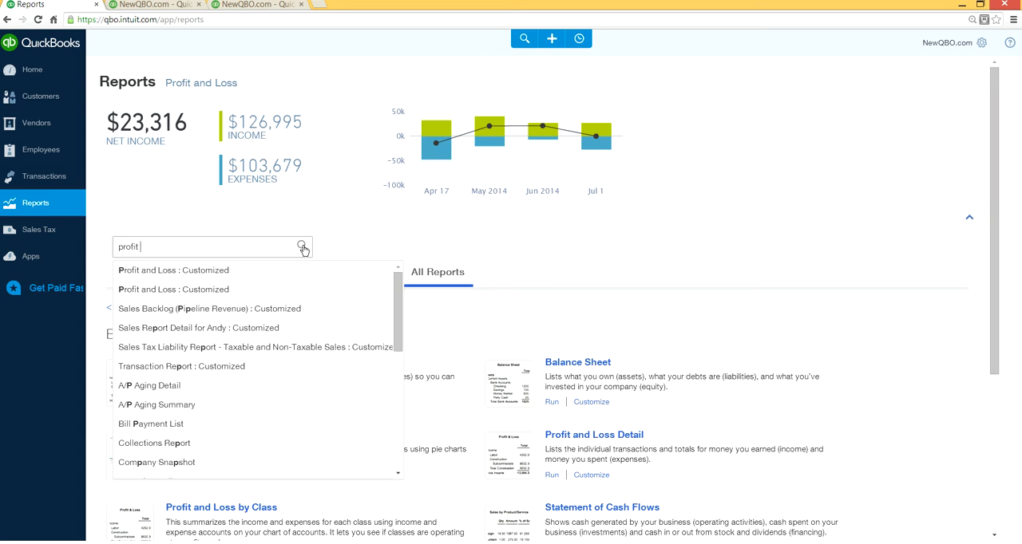
pyautogui.write('and loss')
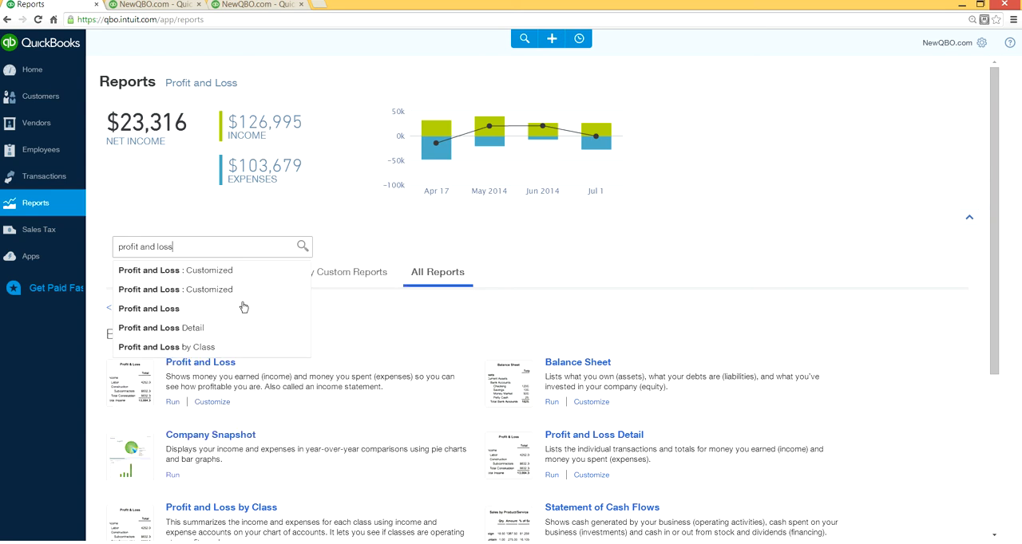
pyautogui.click(148, 309)
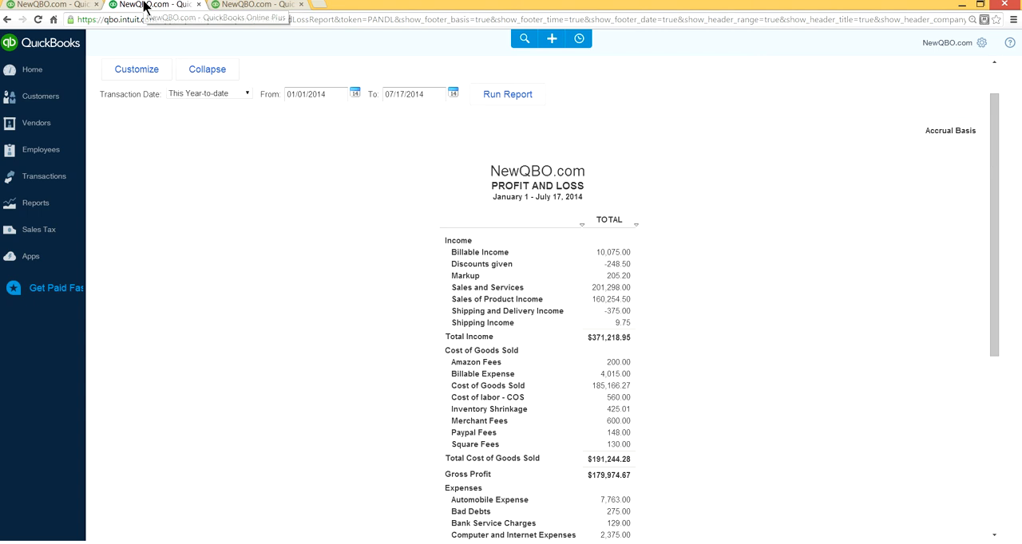
pyautogui.moveTo(88, 4)
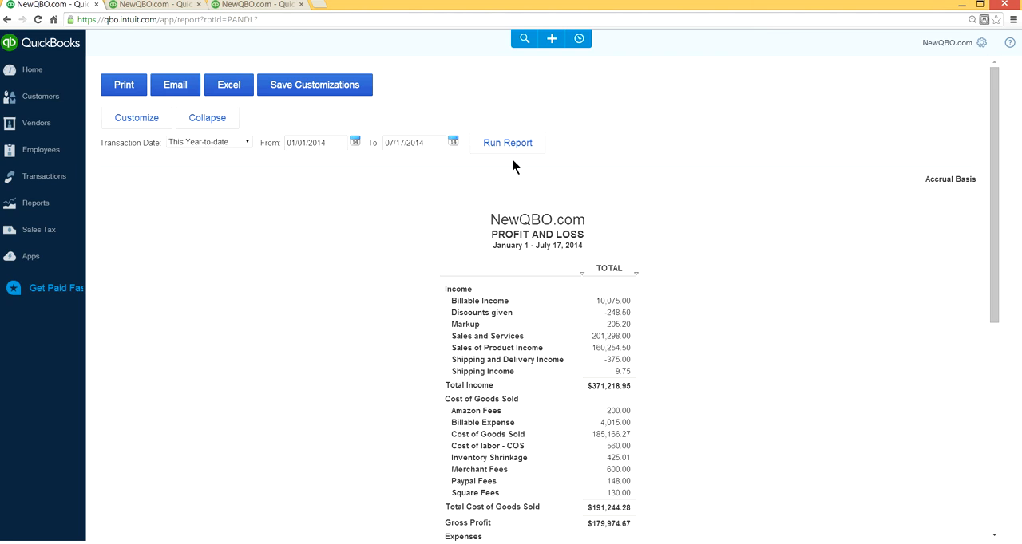
pyautogui.scroll(-3)
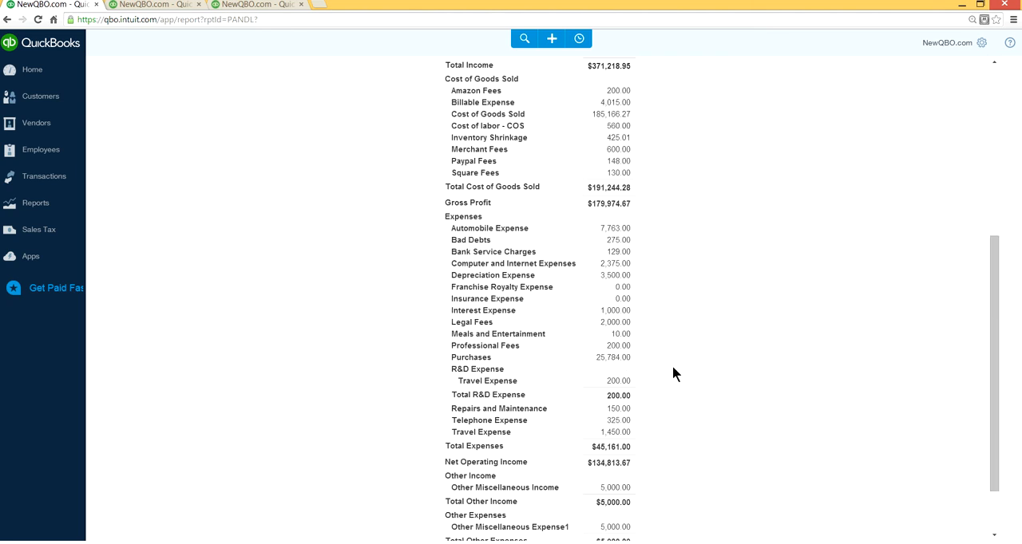
pyautogui.scroll(-3)
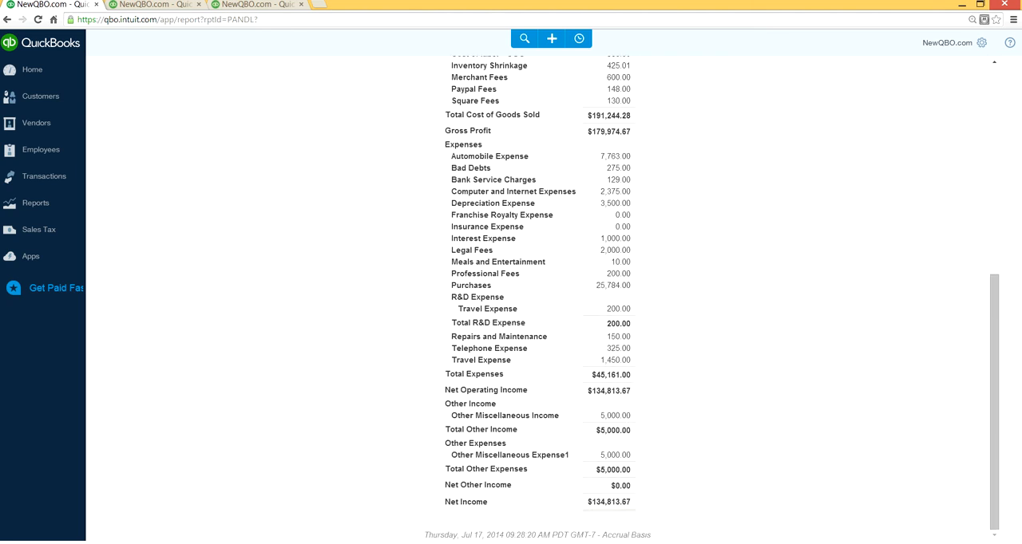
pyautogui.moveTo(664, 527)
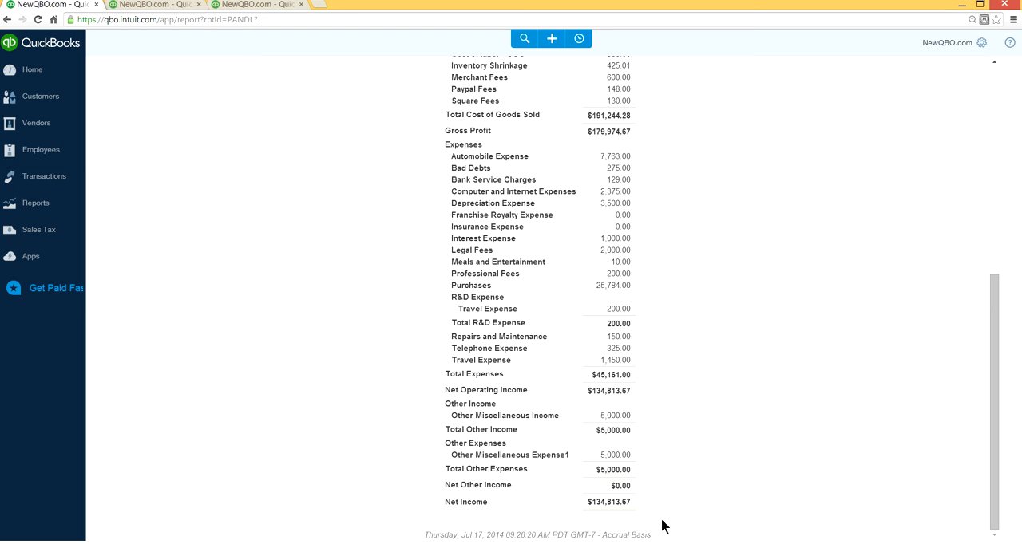
pyautogui.scroll(3)
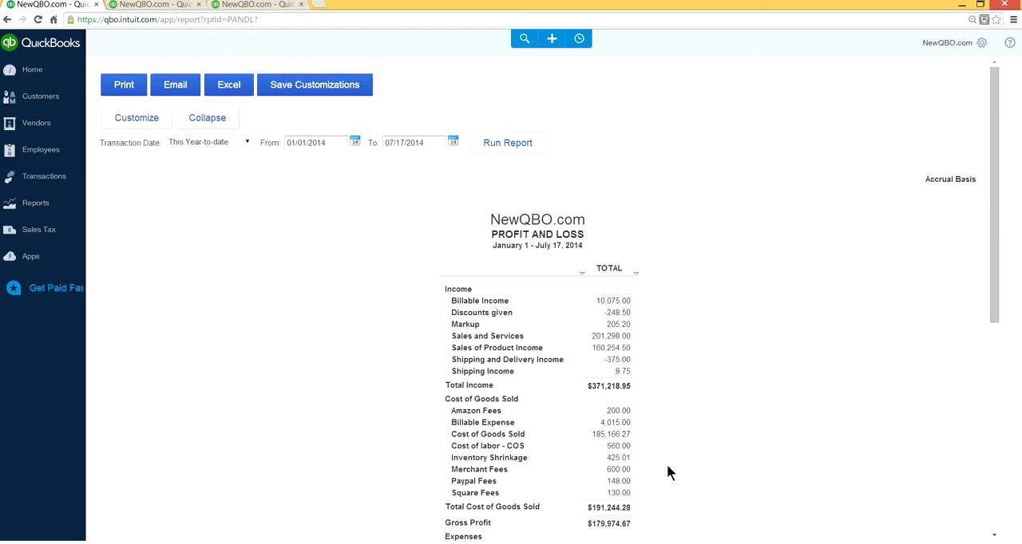
pyautogui.moveTo(156, 5)
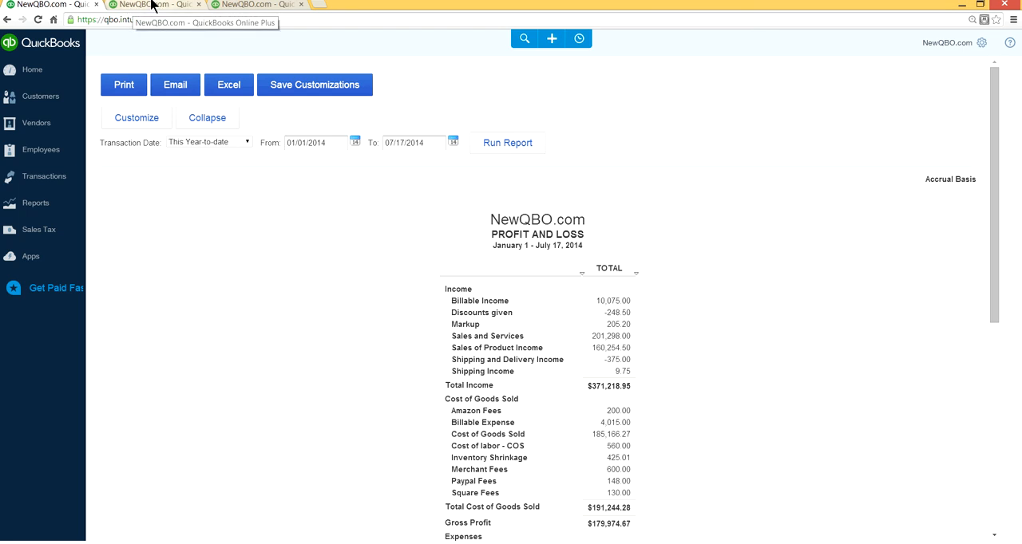
pyautogui.moveTo(143, 5)
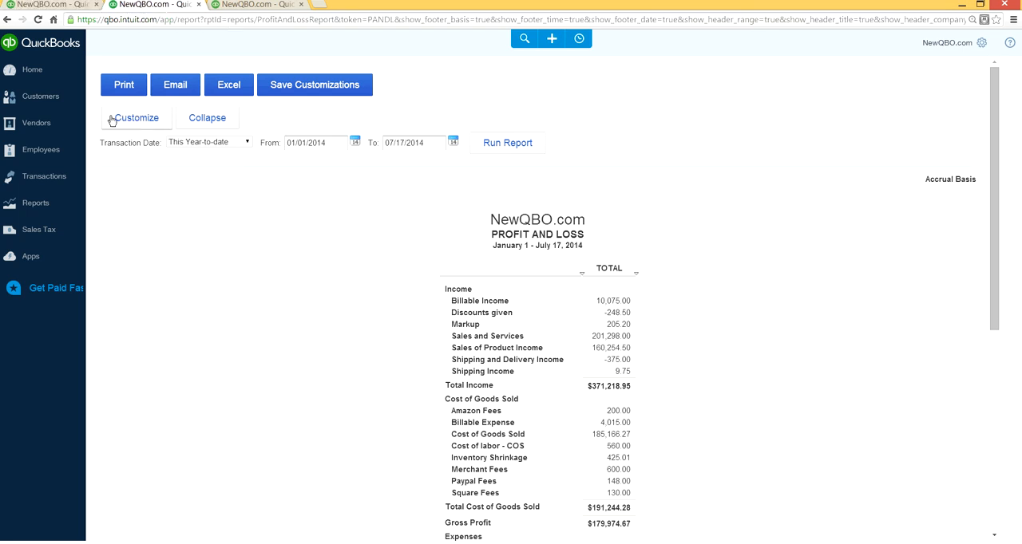
pyautogui.moveTo(136, 124)
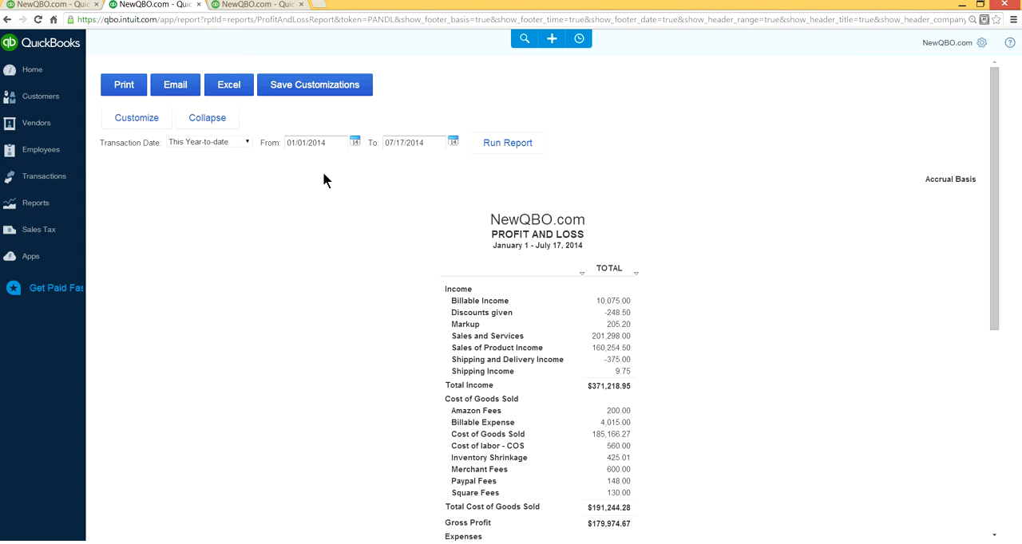
# Step: In Customize, toggle Accounting Method to Cash Basis and back to Accrual, then cancel
pyautogui.click(136, 117)
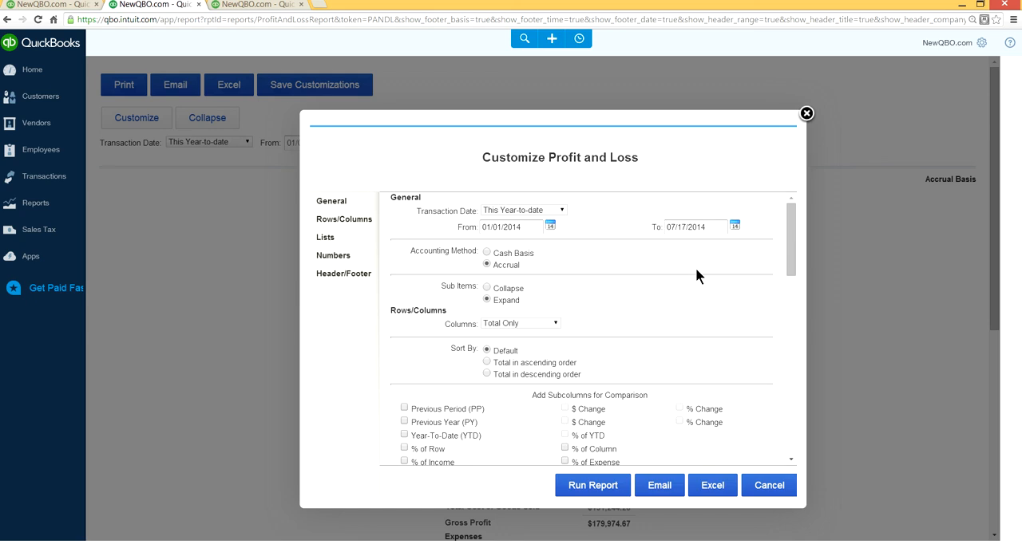
pyautogui.moveTo(410, 255)
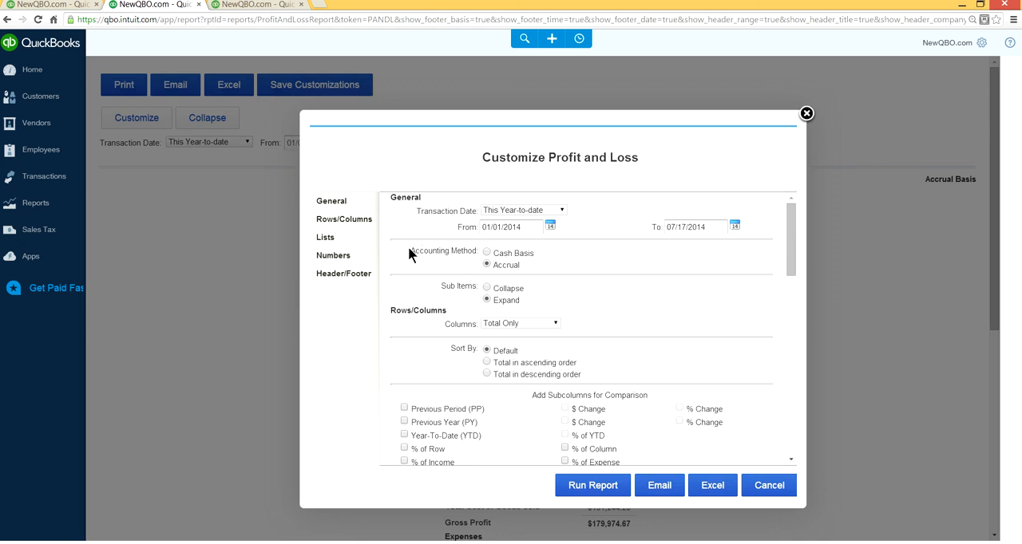
pyautogui.doubleClick(443, 250)
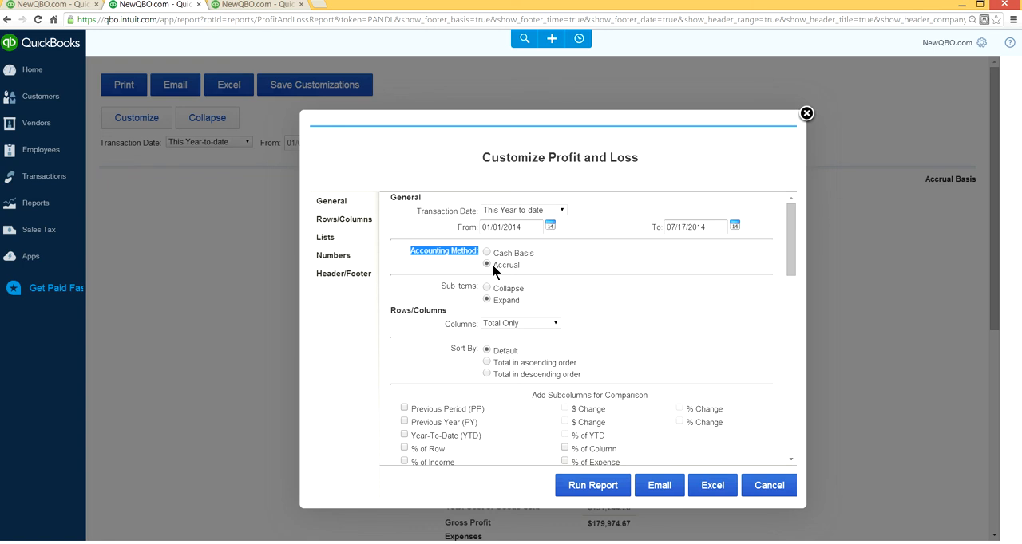
pyautogui.click(486, 253)
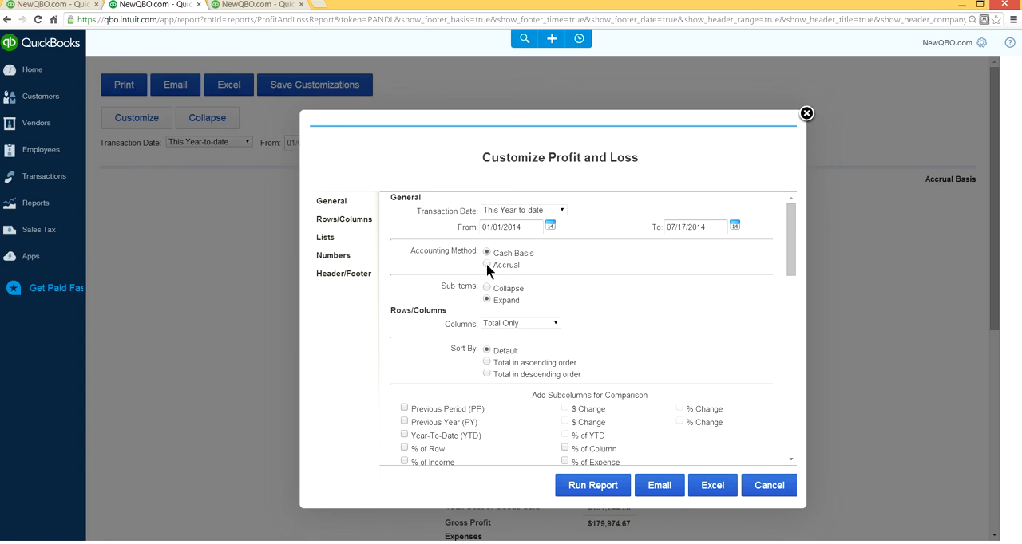
pyautogui.click(486, 265)
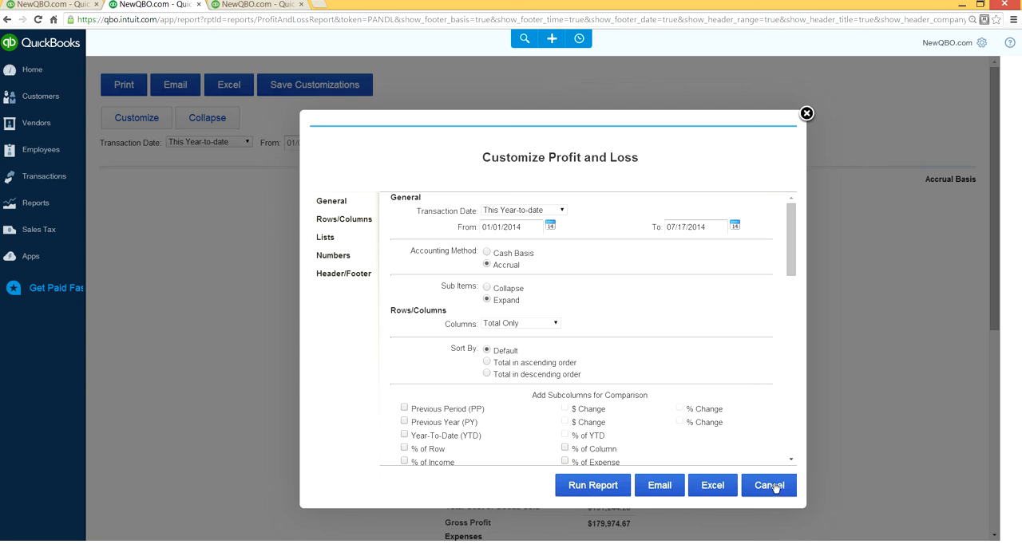
pyautogui.click(768, 486)
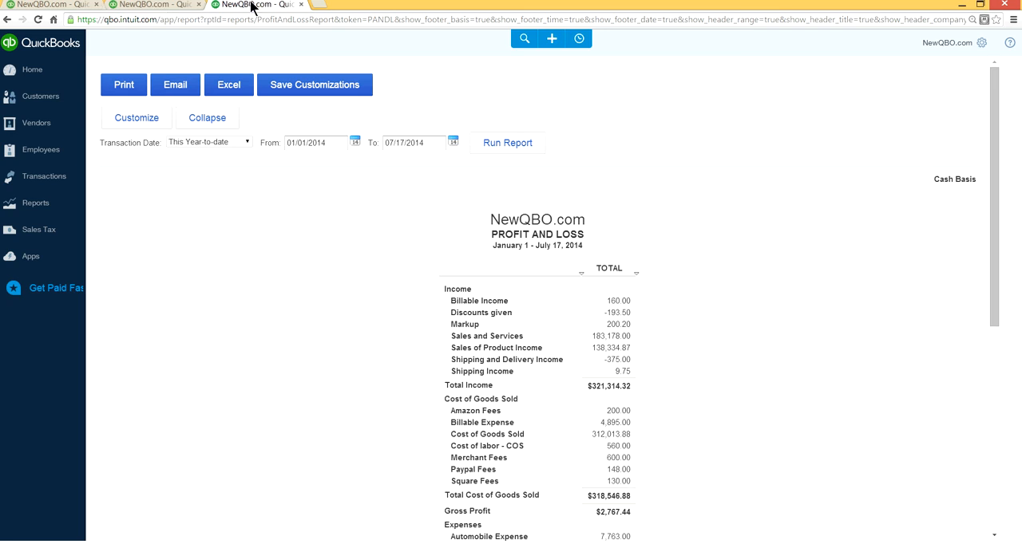
# Step: Scroll the cash-basis report to view the $-42,784.56 net loss
pyautogui.scroll(-3)
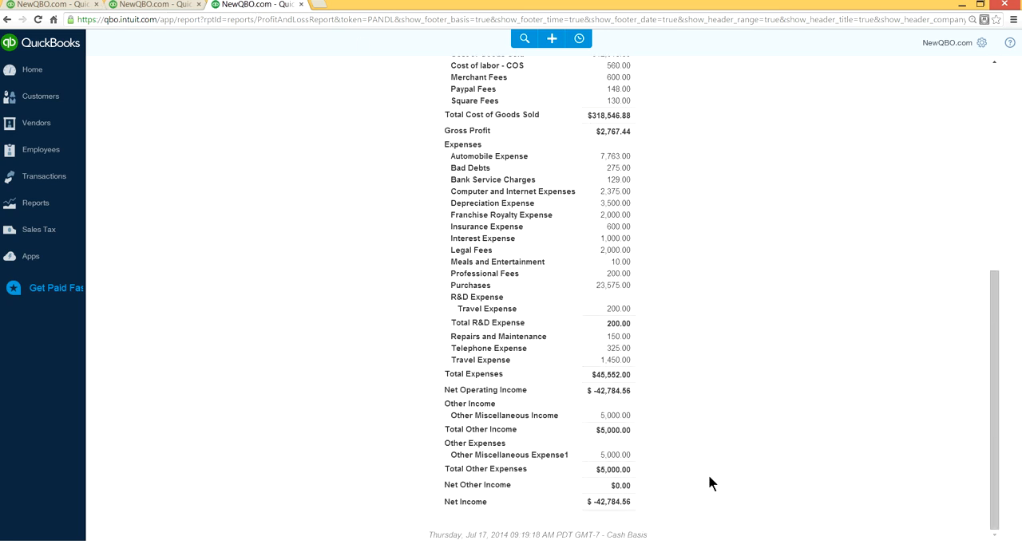
pyautogui.moveTo(659, 493)
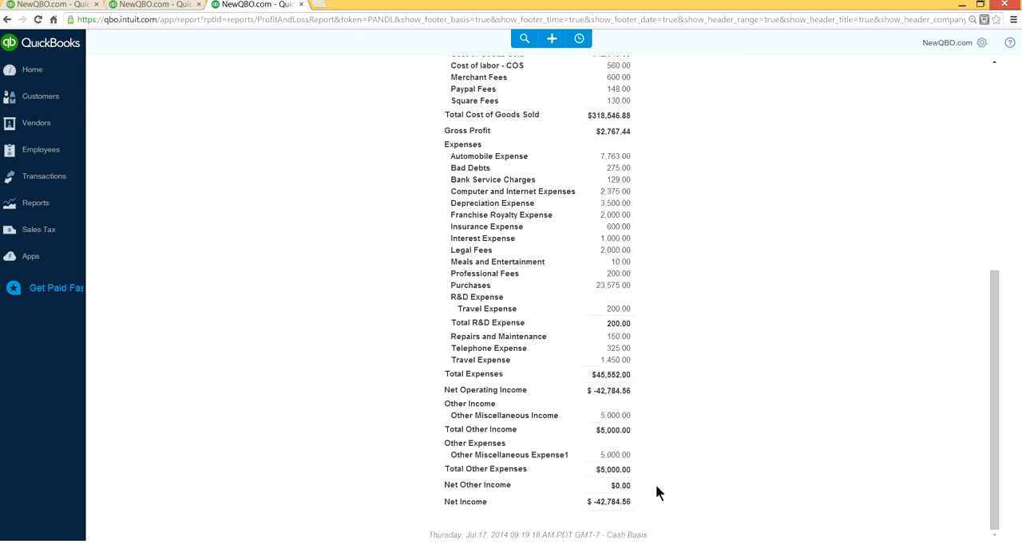
pyautogui.moveTo(581, 509)
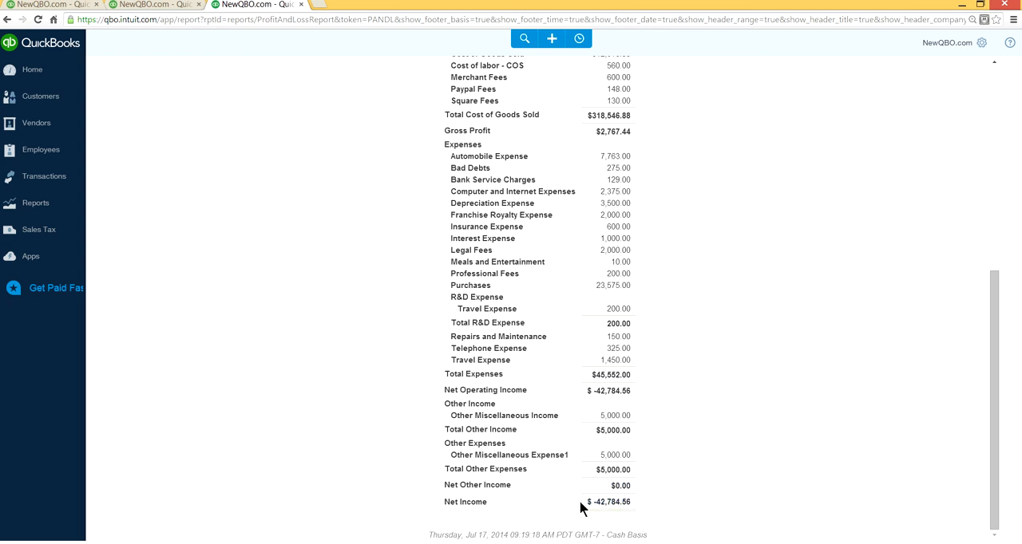
pyautogui.moveTo(709, 459)
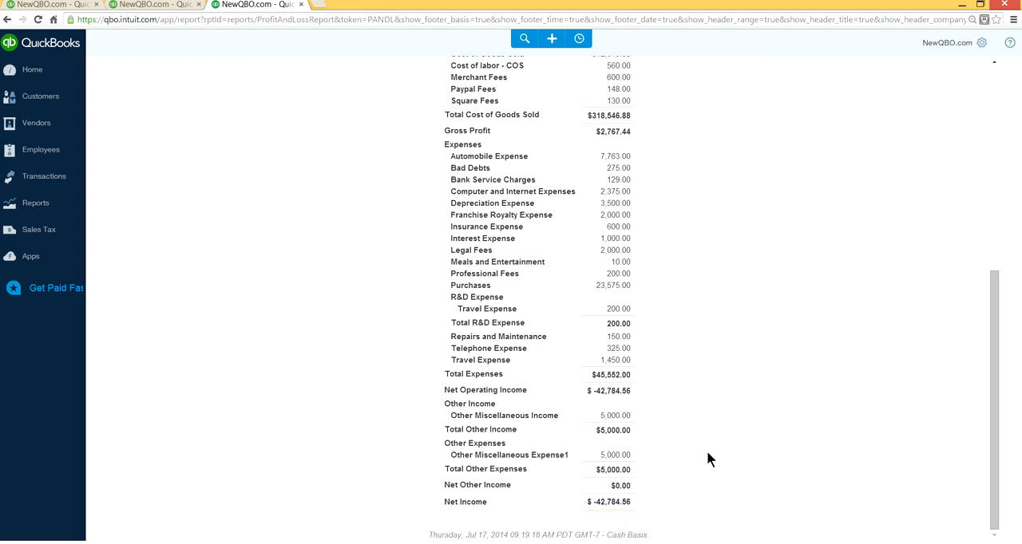
pyautogui.scroll(3)
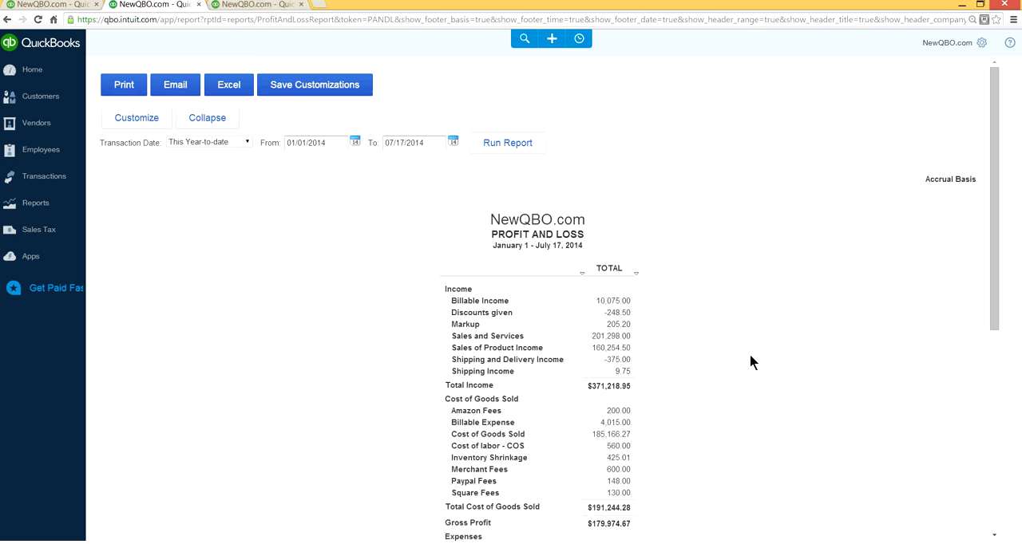
# Step: Scroll the accrual report to confirm net income of $134,813.67
pyautogui.scroll(-3)
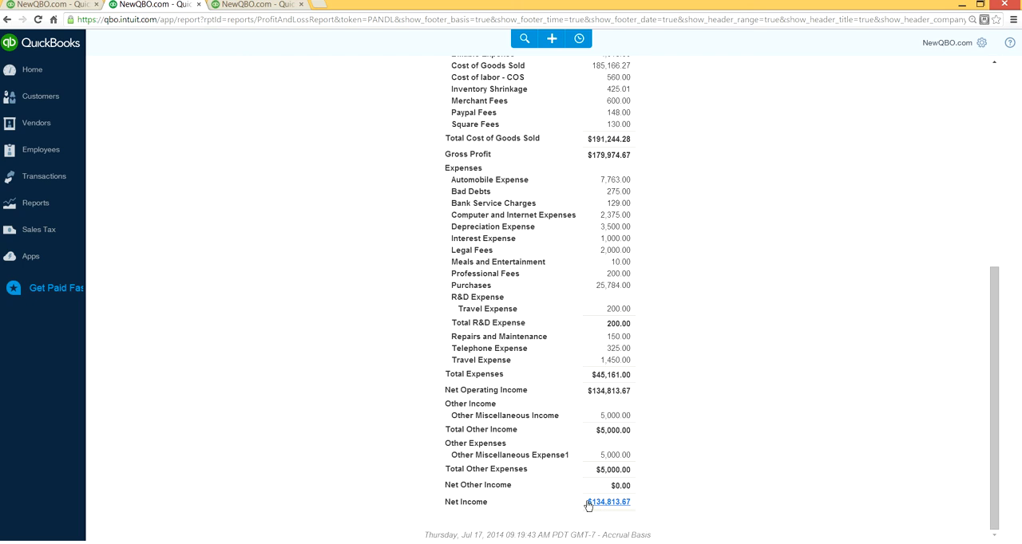
pyautogui.moveTo(660, 496)
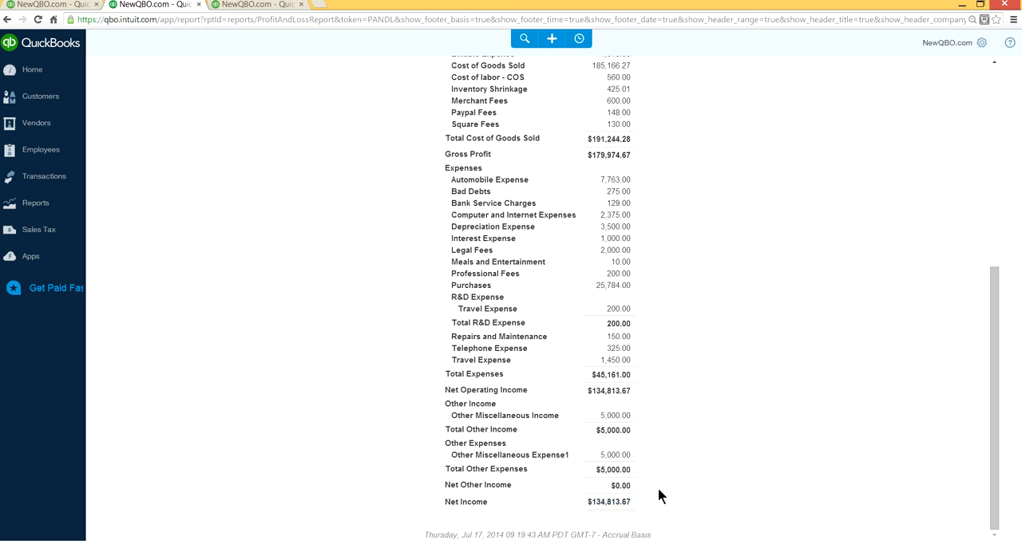
pyautogui.scroll(3)
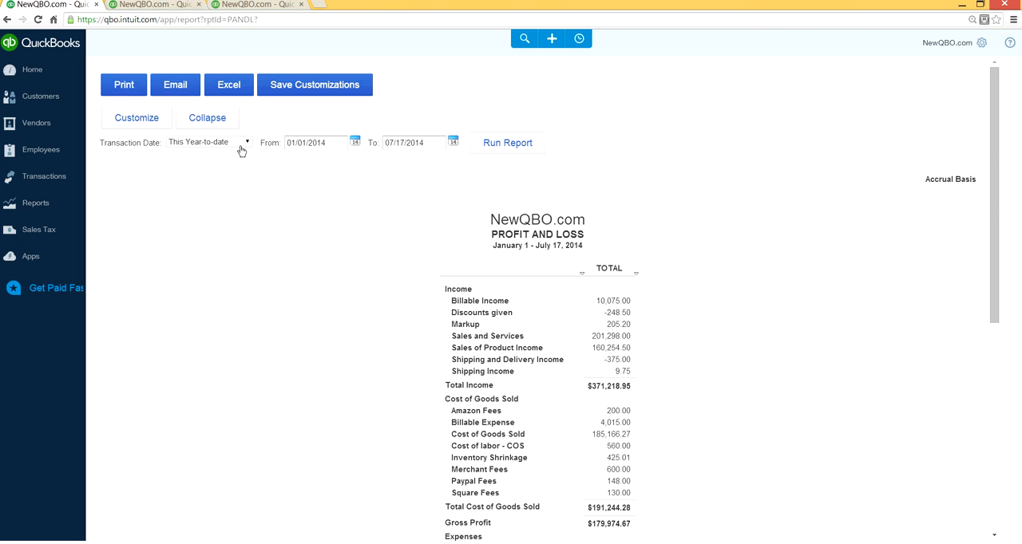
pyautogui.moveTo(281, 284)
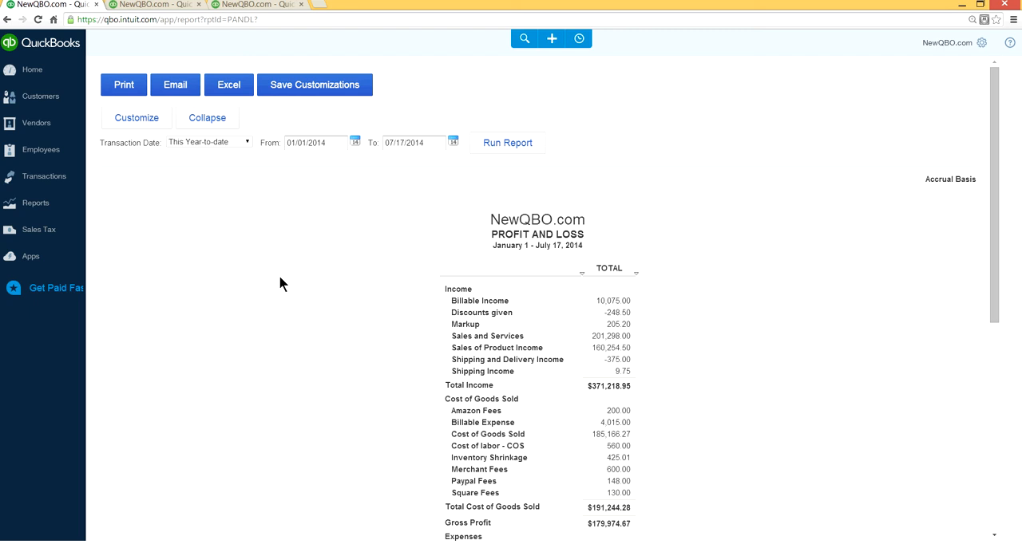
pyautogui.moveTo(423, 253)
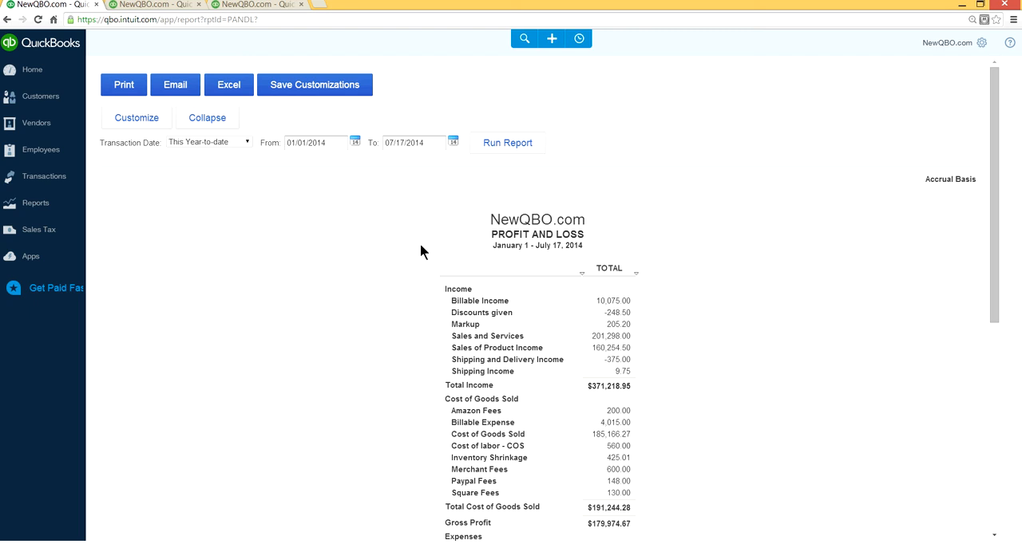